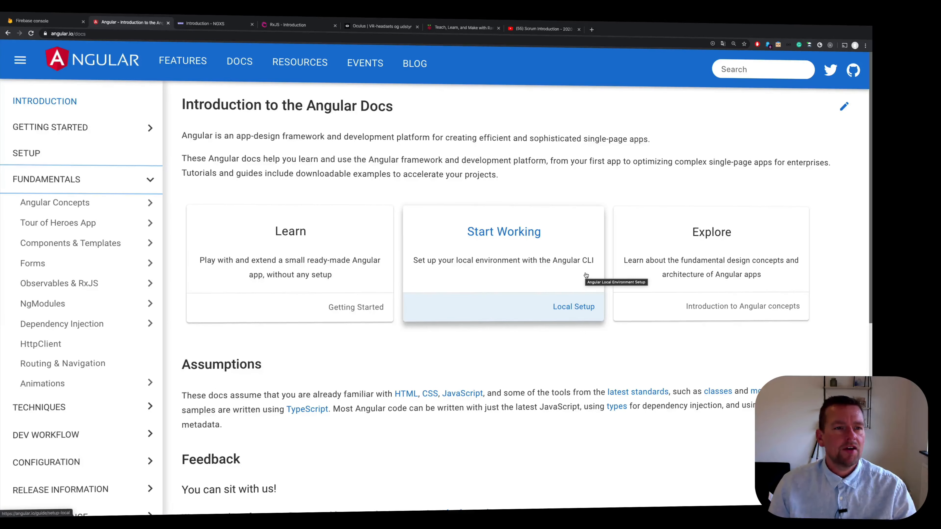
pyautogui.moveTo(420, 145)
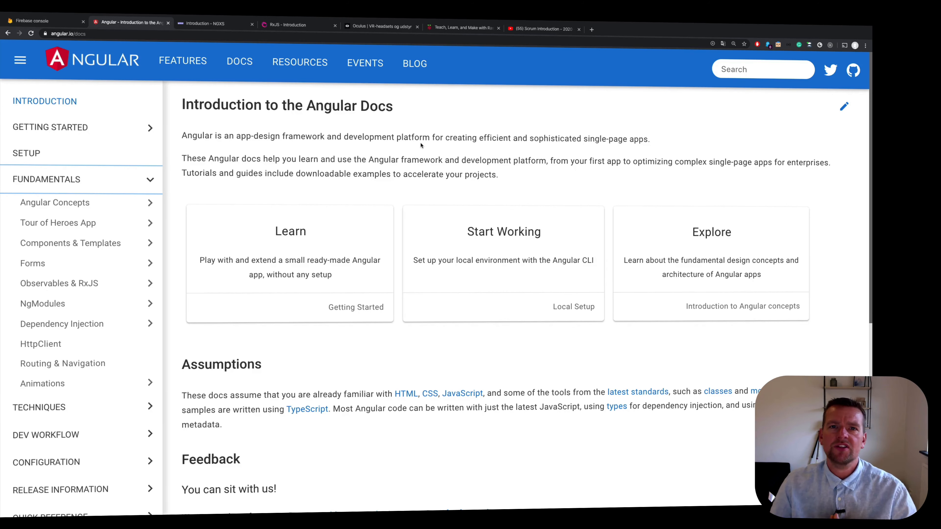
pyautogui.moveTo(488, 21)
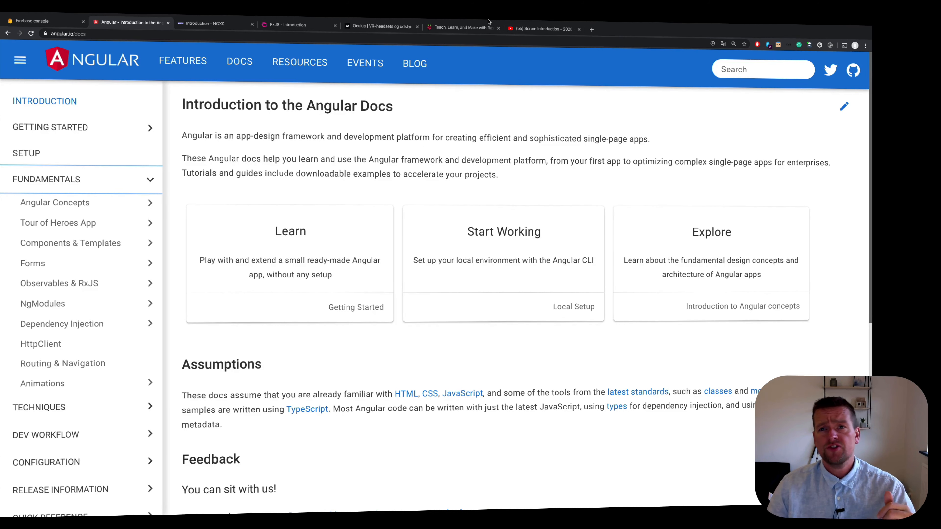
# Switch from the Angular docs introduction to the YouTube Scrum Introduction playlist
pyautogui.click(541, 29)
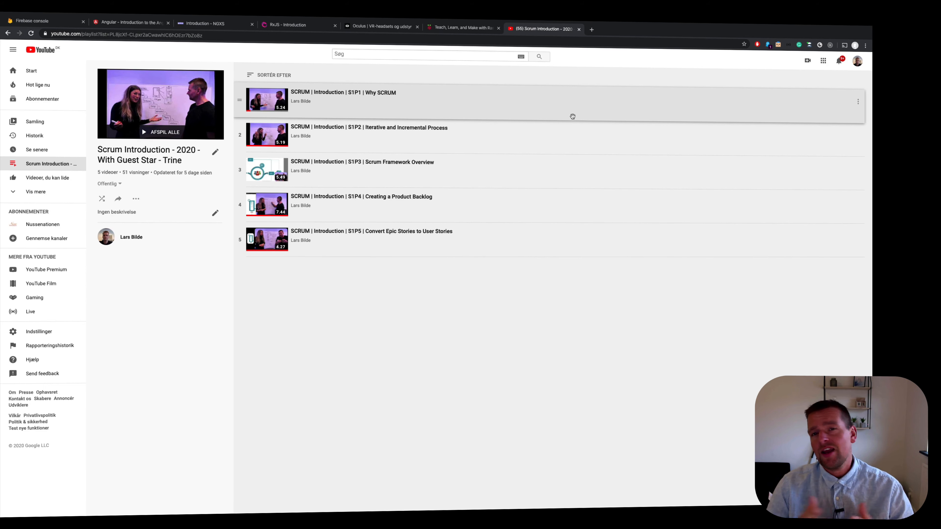
pyautogui.moveTo(361, 77)
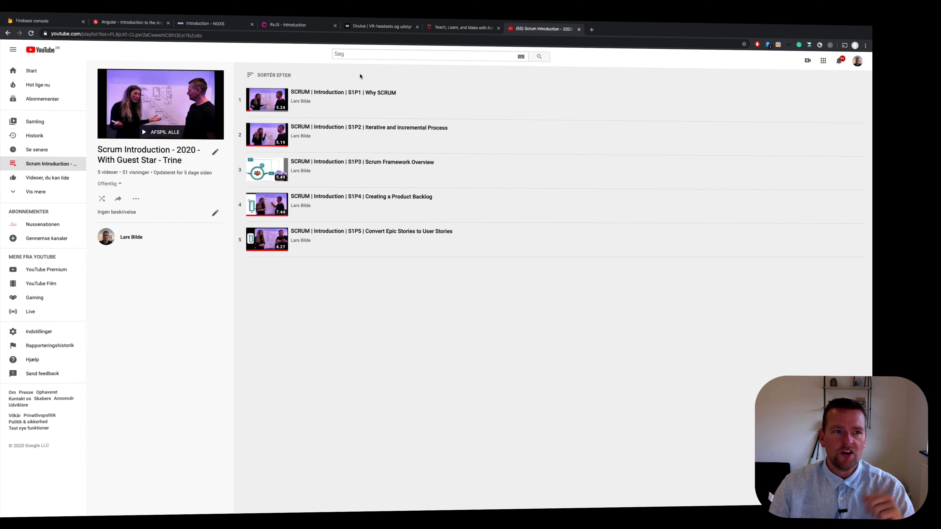
# Return to the Angular 'Introduction to the Angular Docs' page
pyautogui.click(129, 24)
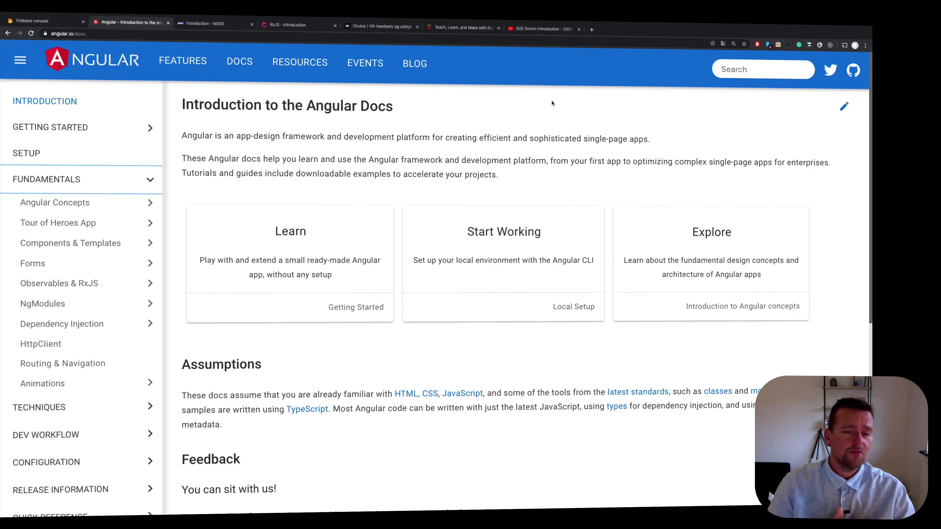
pyautogui.moveTo(214, 176)
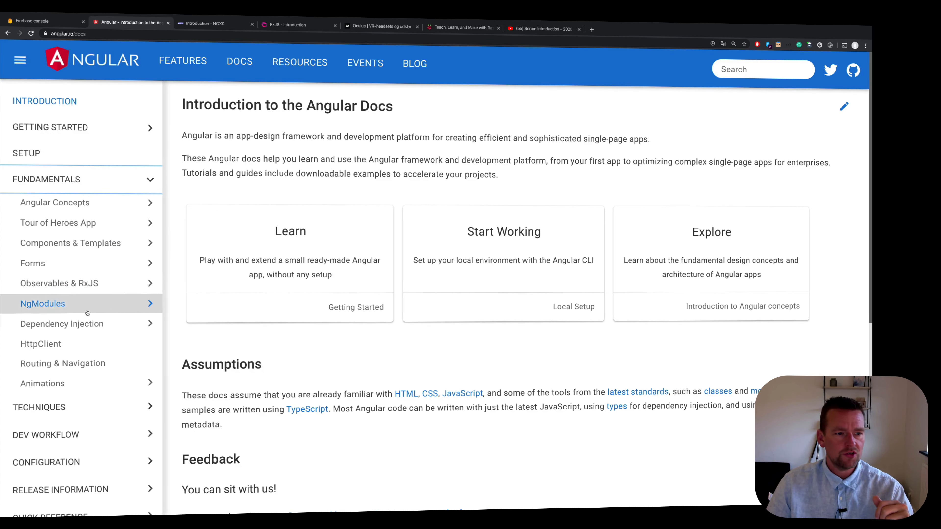
pyautogui.moveTo(62, 363)
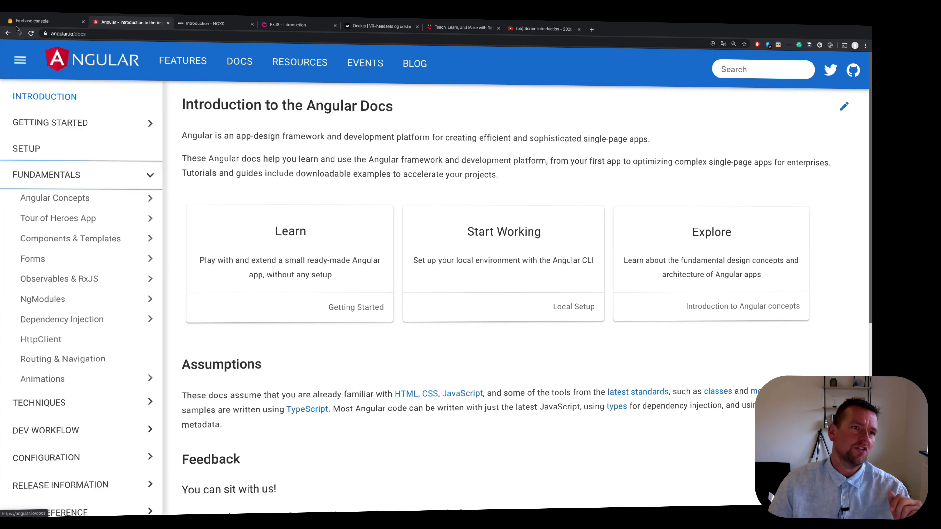
pyautogui.moveTo(251, 185)
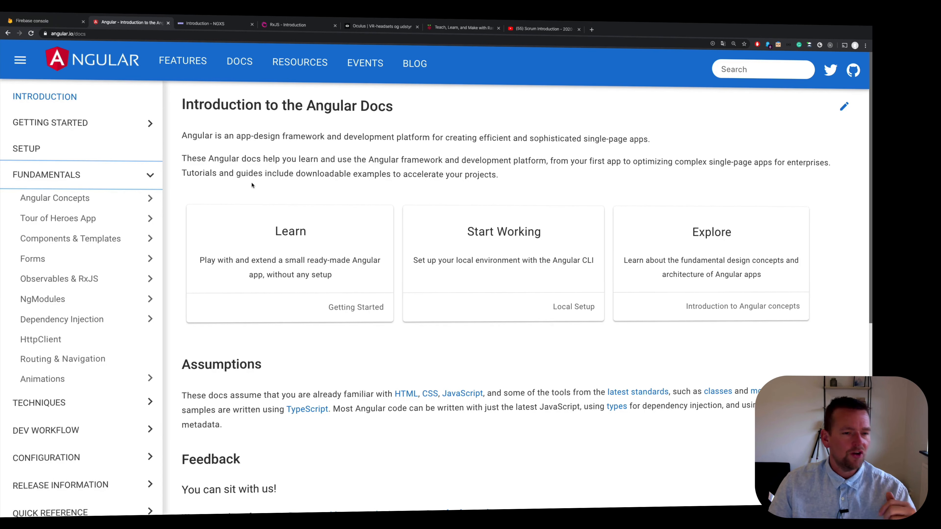
pyautogui.moveTo(40, 339)
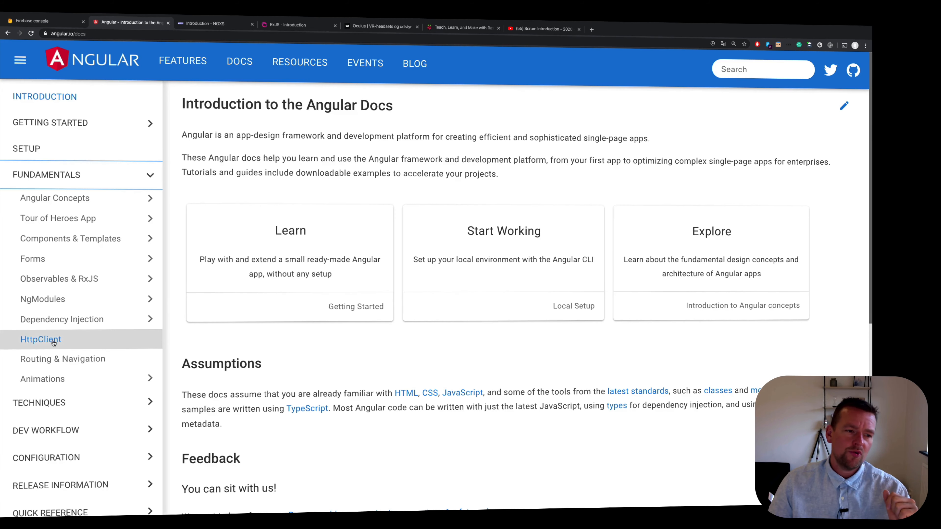
pyautogui.moveTo(40, 339)
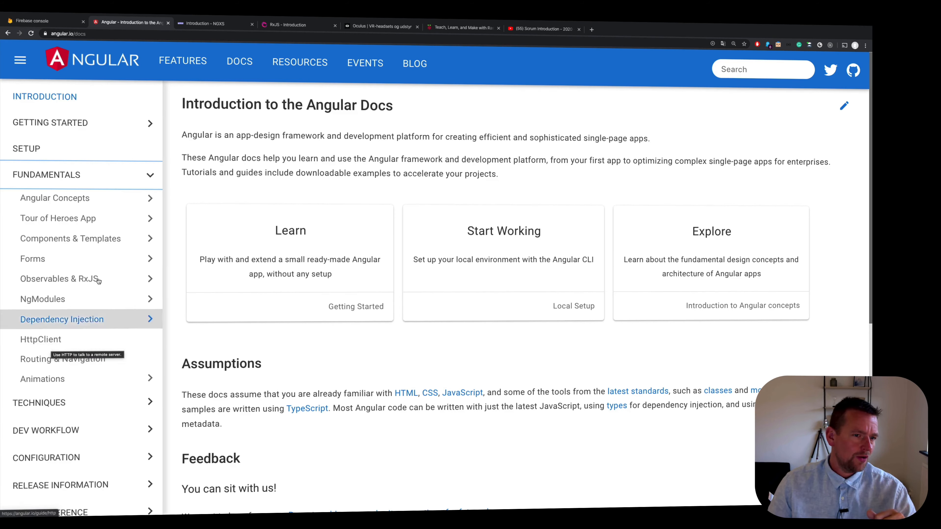
pyautogui.moveTo(275, 168)
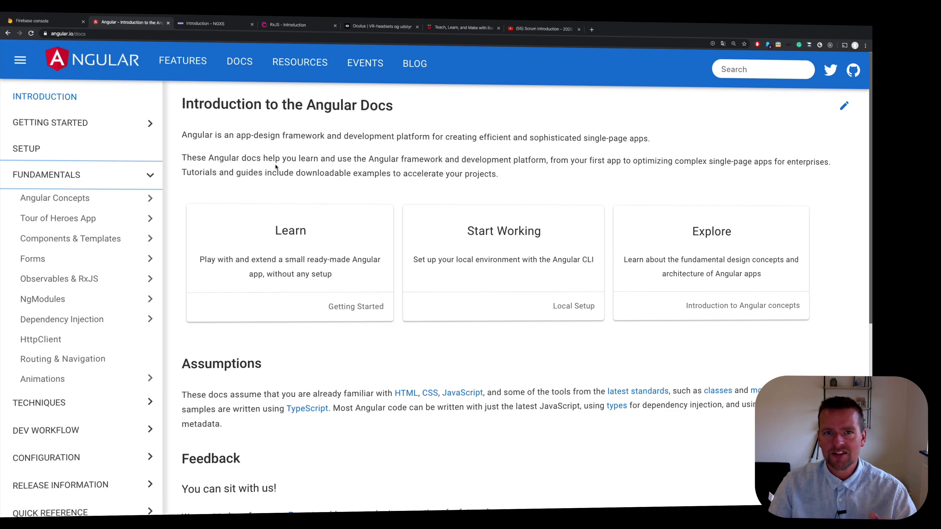
# Revisit the Scrum playlist and Angular docs, then land on the Firebase console project setup for the-hairdresser-salon
pyautogui.click(540, 29)
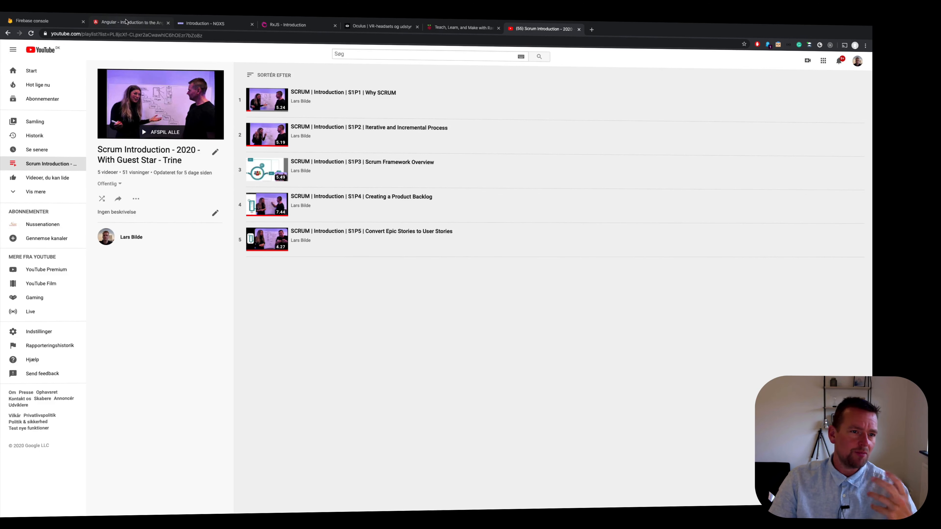
pyautogui.moveTo(132, 23)
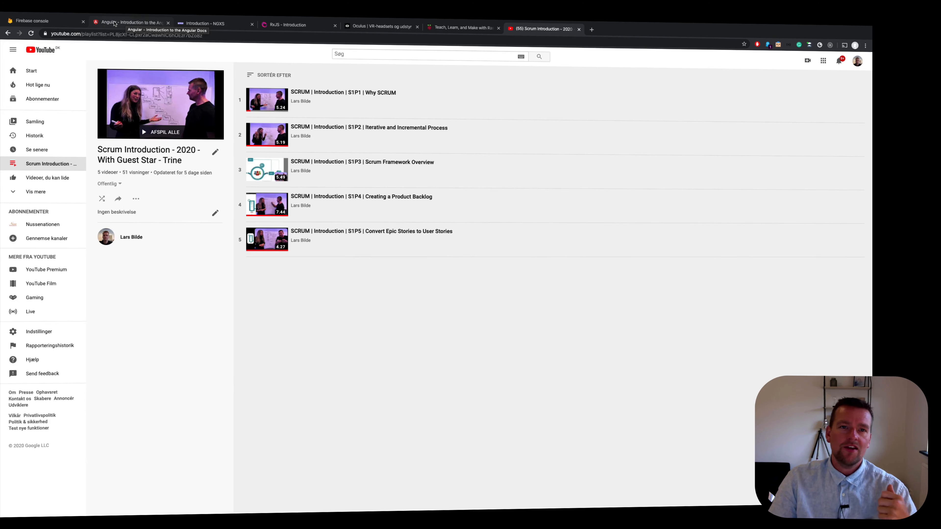
pyautogui.click(131, 23)
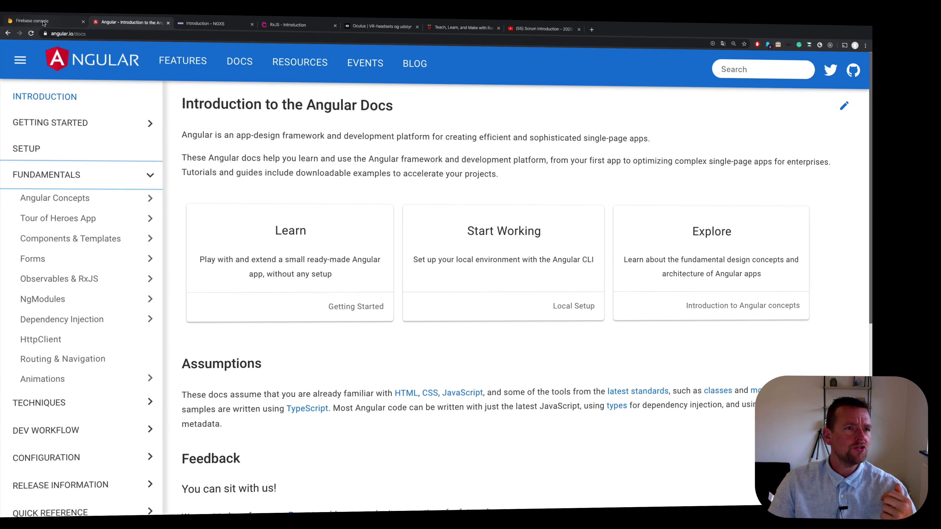
pyautogui.click(30, 21)
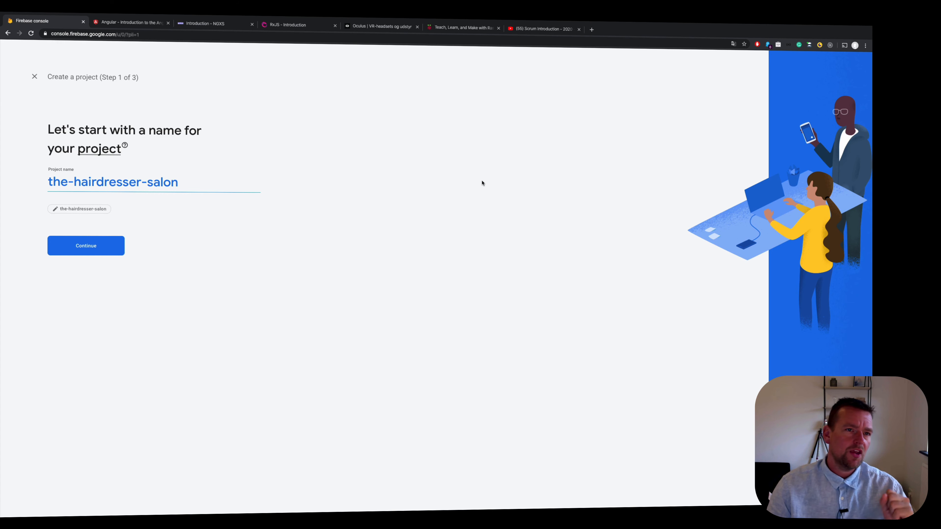
# Pass through the Angular docs and bring up the NGXS introduction page
pyautogui.click(129, 23)
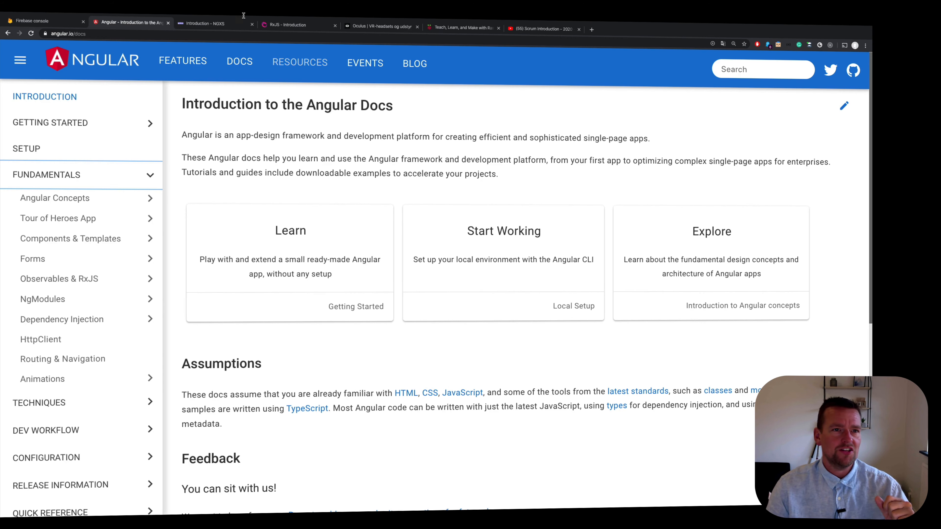
pyautogui.click(204, 23)
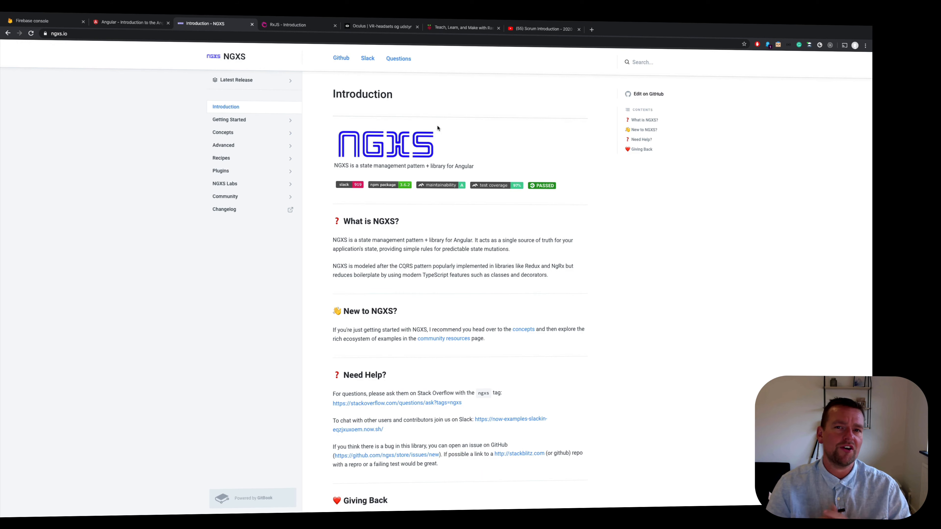
pyautogui.moveTo(430, 93)
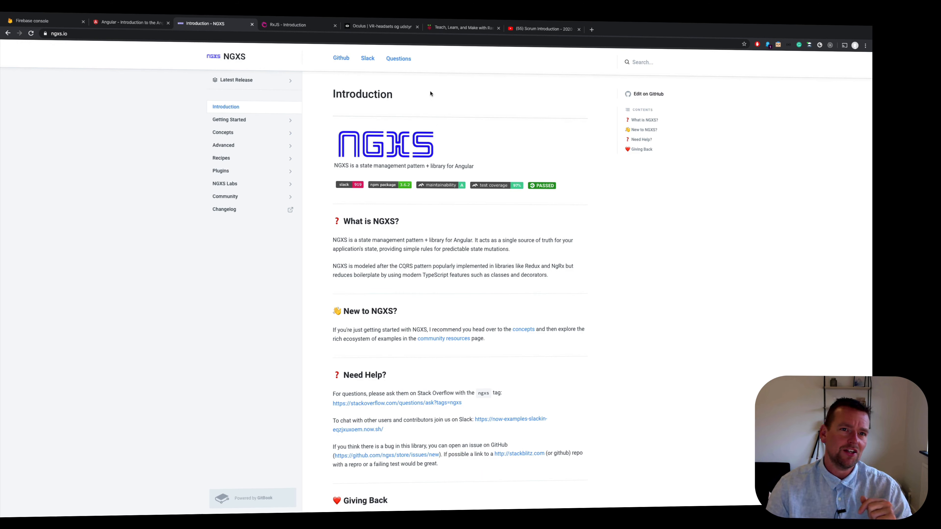
# Show the RxJS introduction, then return to Firebase's create-project step for the-hairdresser-salon
pyautogui.click(294, 25)
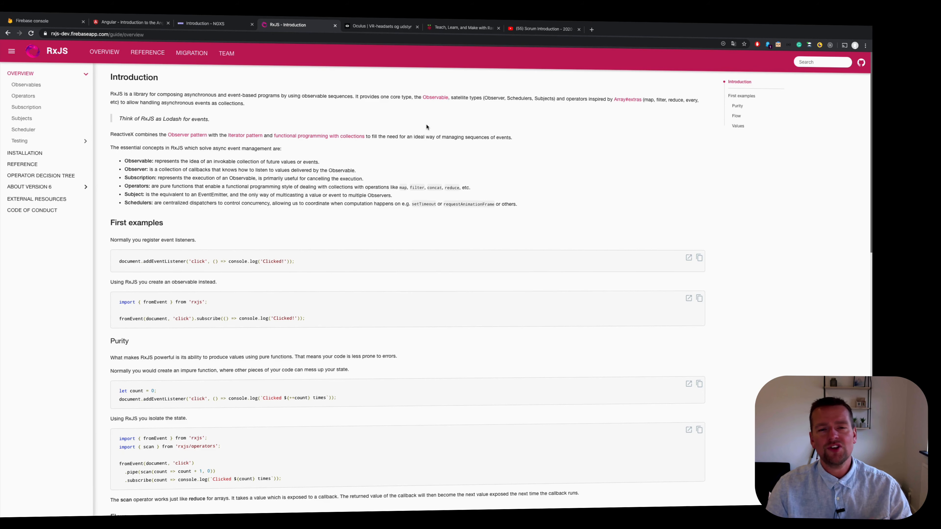
pyautogui.moveTo(419, 198)
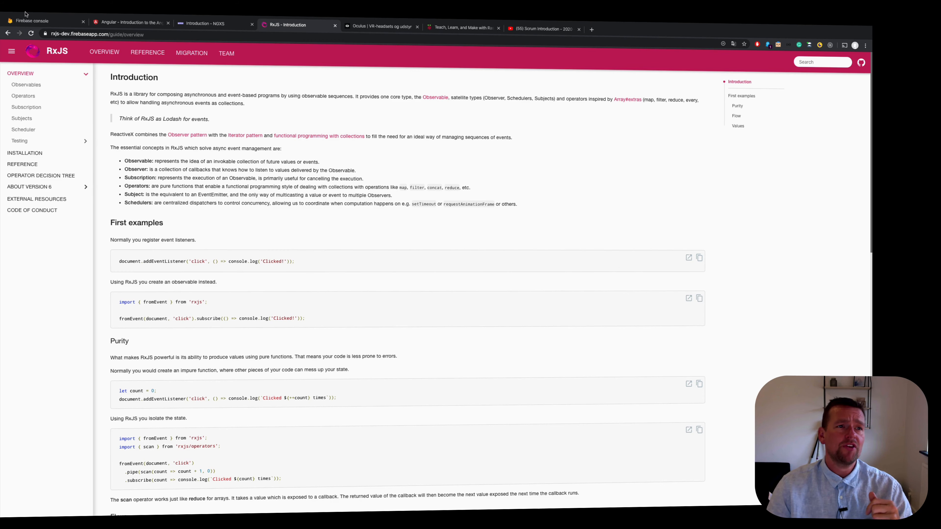
pyautogui.click(32, 21)
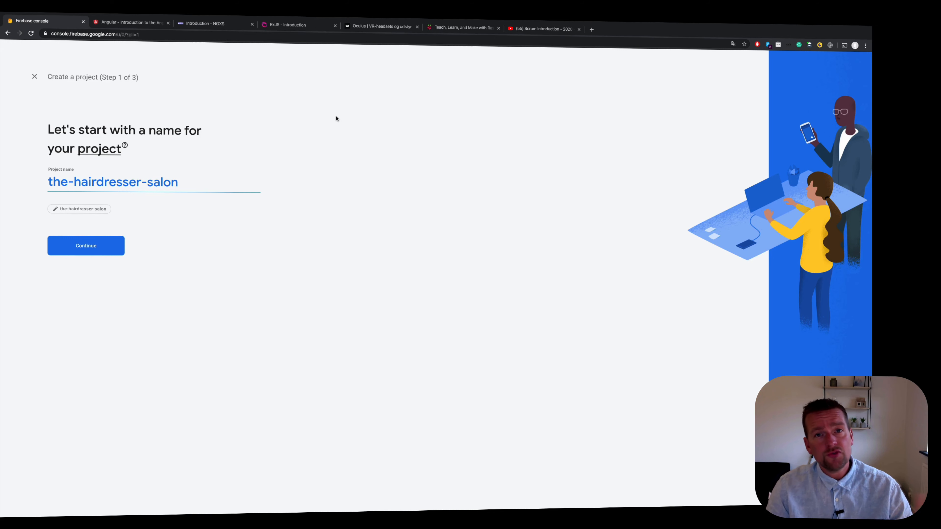
pyautogui.moveTo(297, 129)
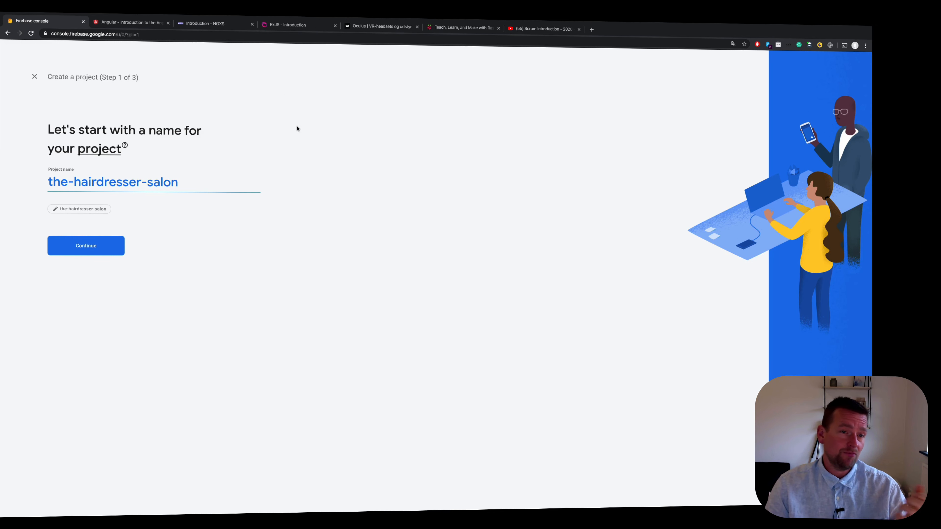
# Pass through the Angular docs and bring up the Oculus VR headset homepage
pyautogui.click(129, 23)
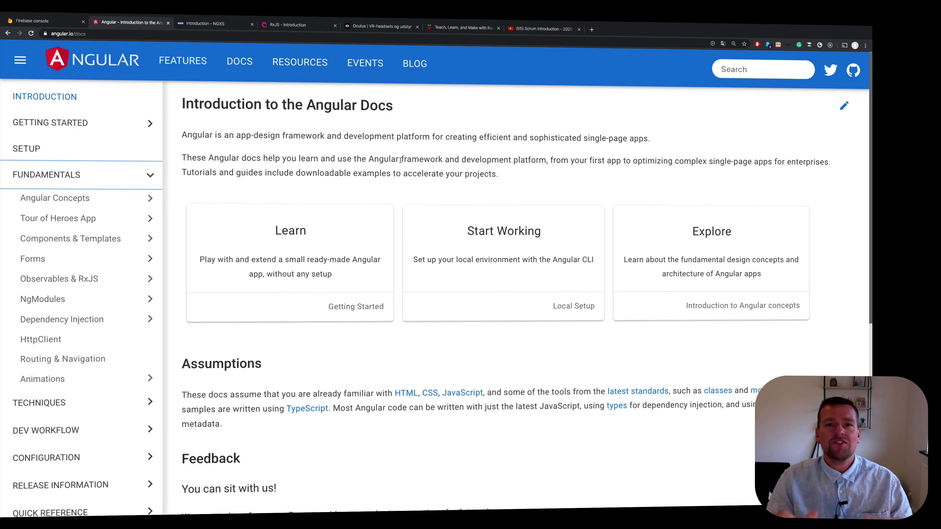
pyautogui.click(382, 26)
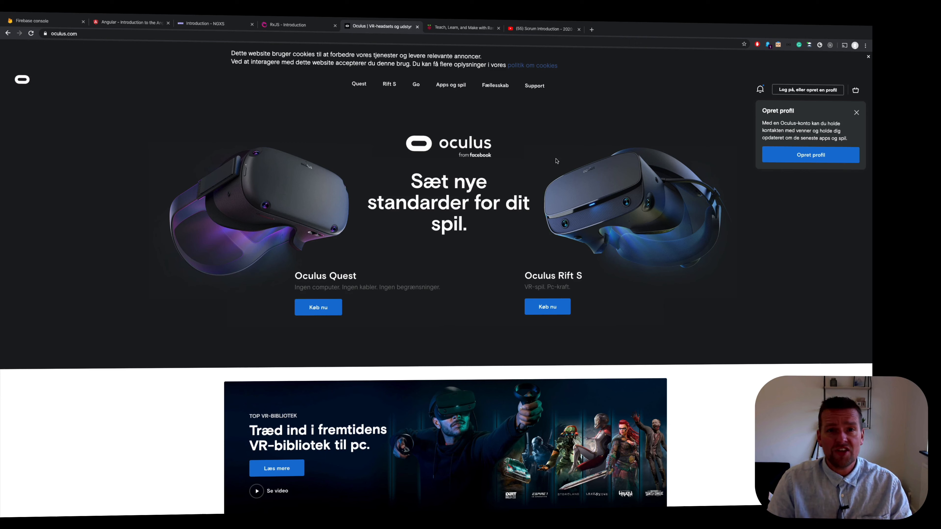
pyautogui.moveTo(359, 84)
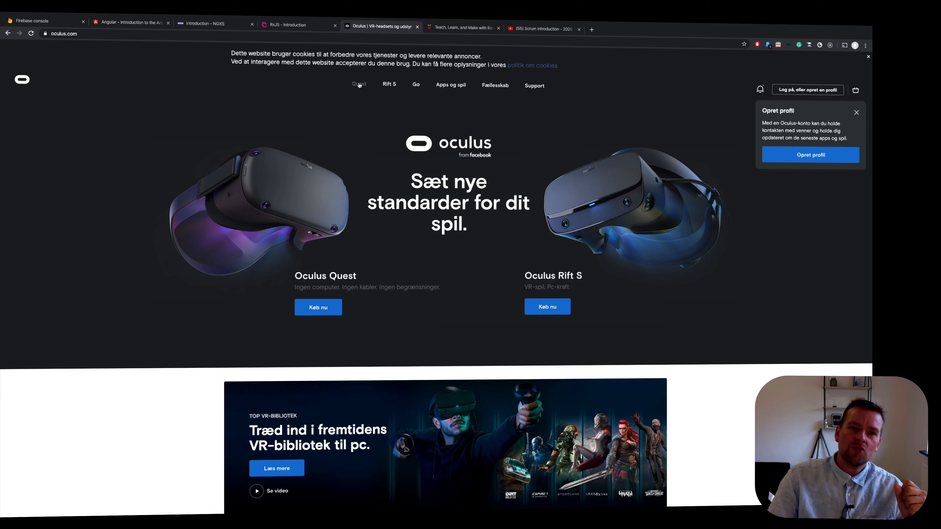
pyautogui.moveTo(437, 149)
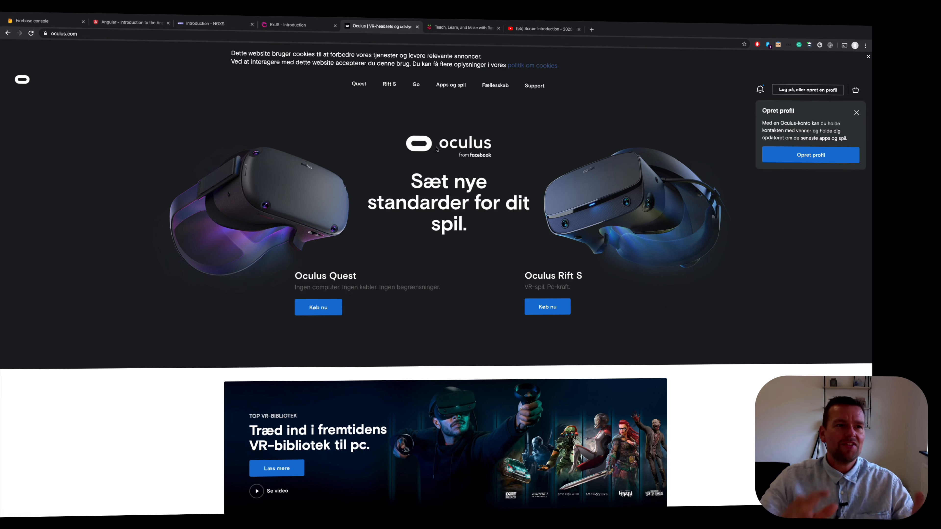
# Flip between the Firebase project-naming step and the Oculus VR site, ending on Oculus
pyautogui.click(45, 20)
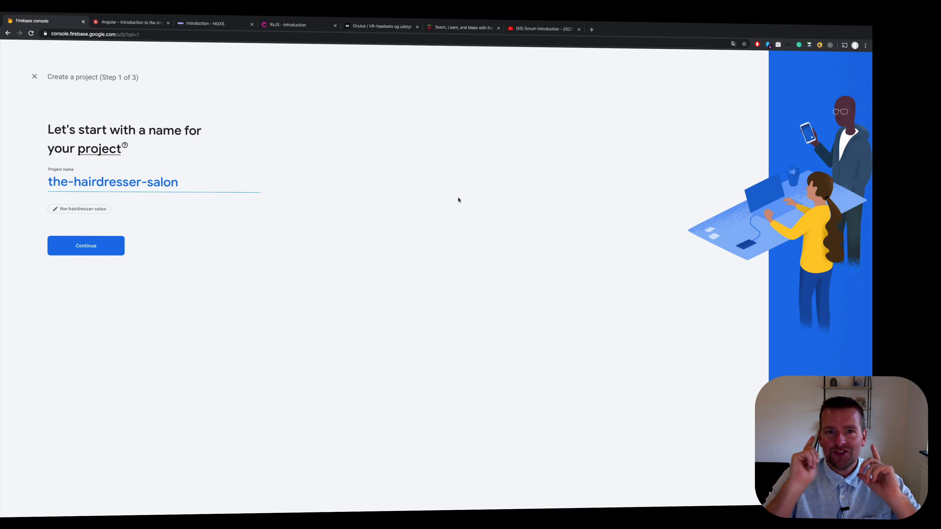
pyautogui.moveTo(384, 30)
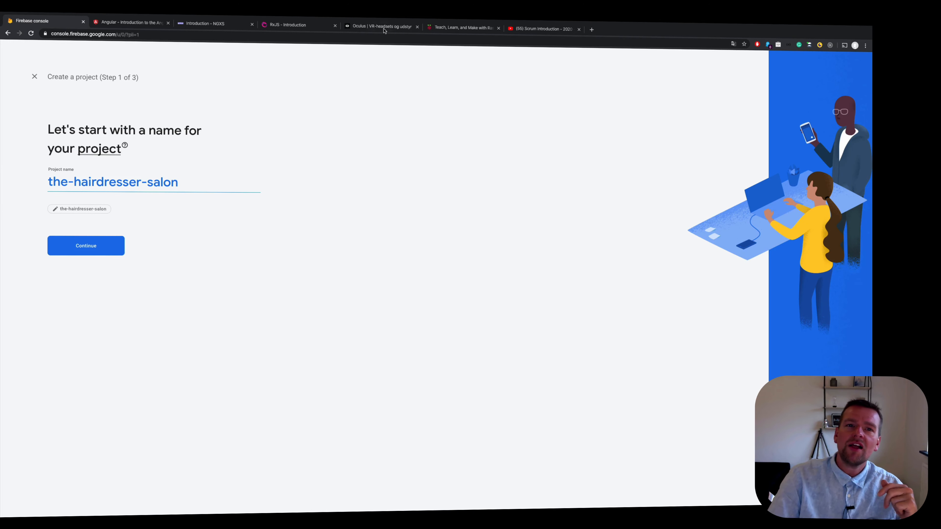
pyautogui.click(381, 26)
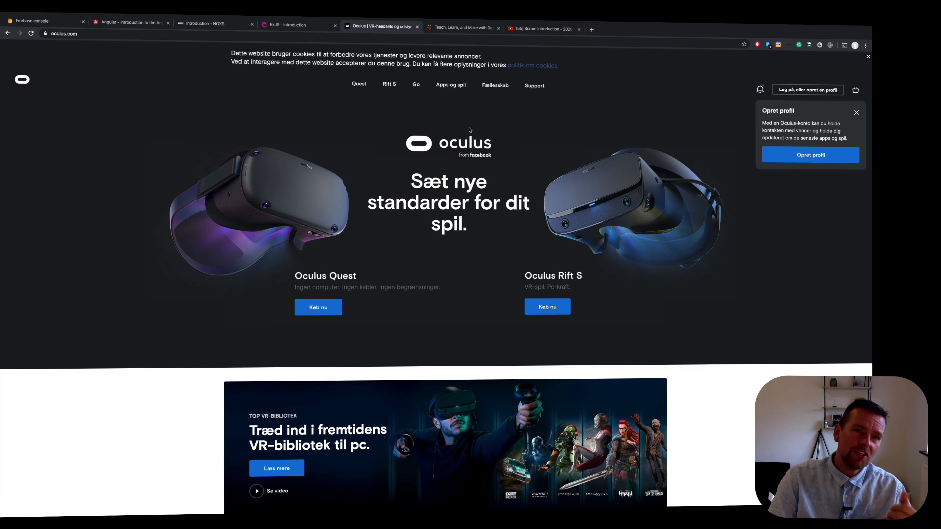
pyautogui.click(42, 22)
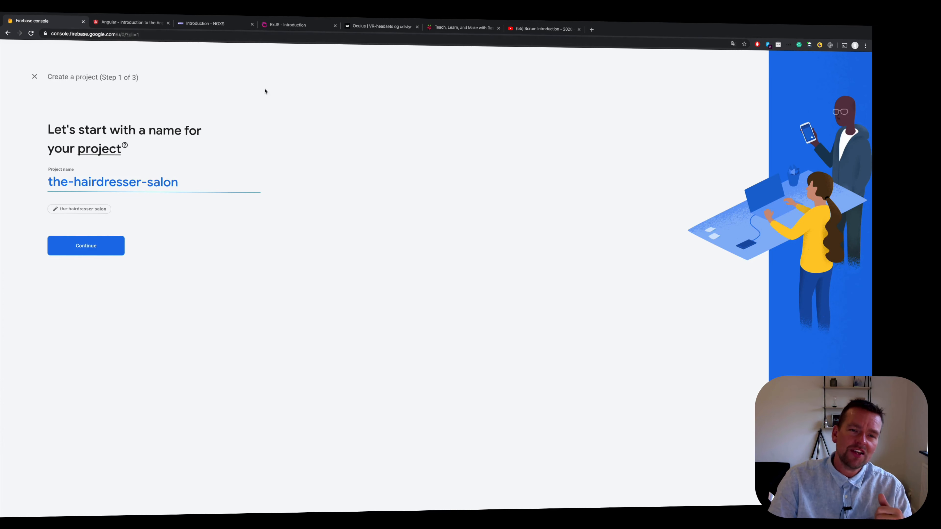
pyautogui.click(381, 25)
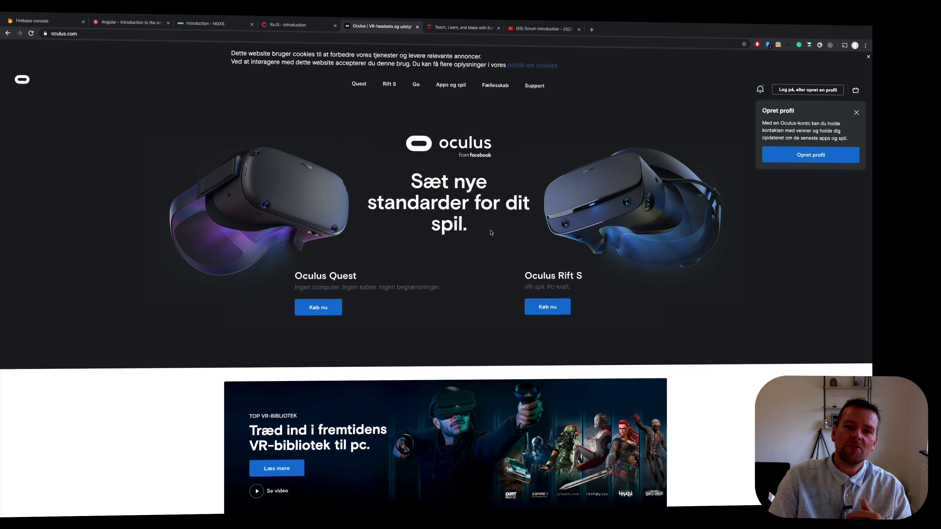
pyautogui.moveTo(503, 237)
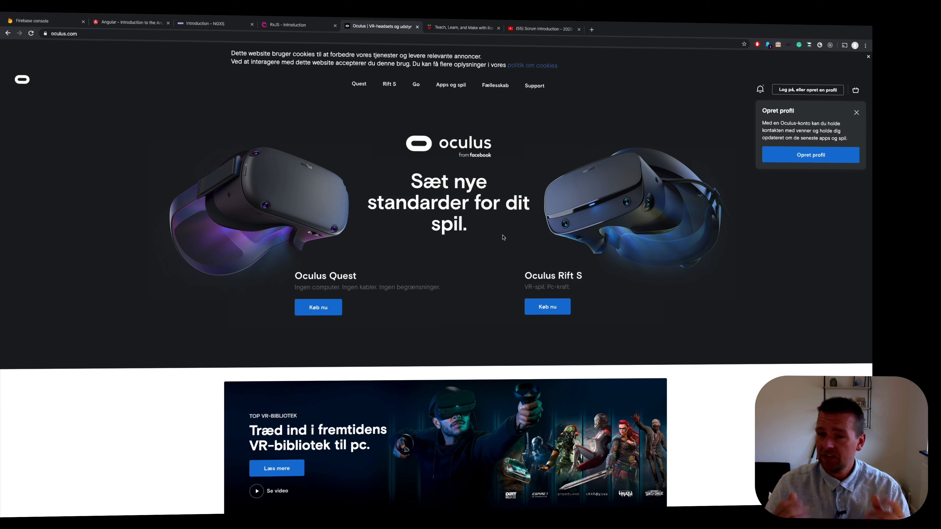
pyautogui.moveTo(388, 48)
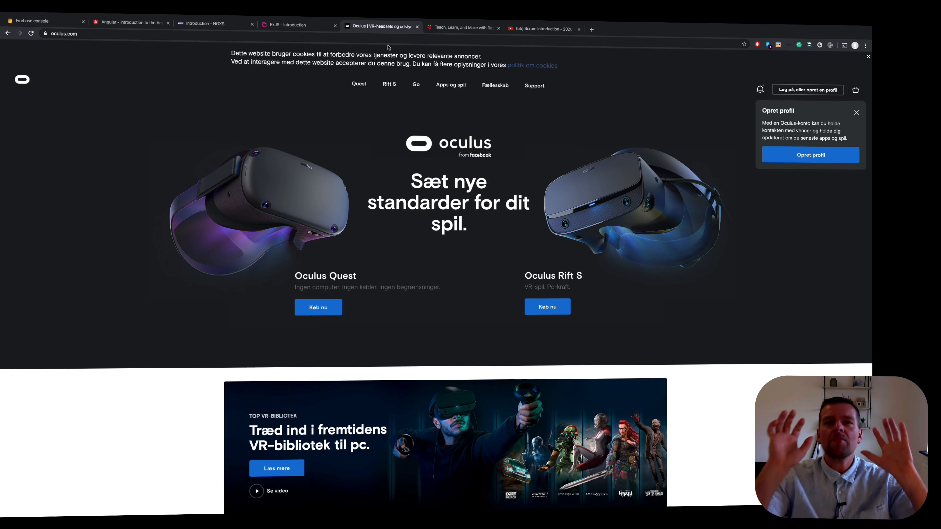
# Show the Scrum Introduction playlist, then land on the Raspberry Pi homepage
pyautogui.click(540, 29)
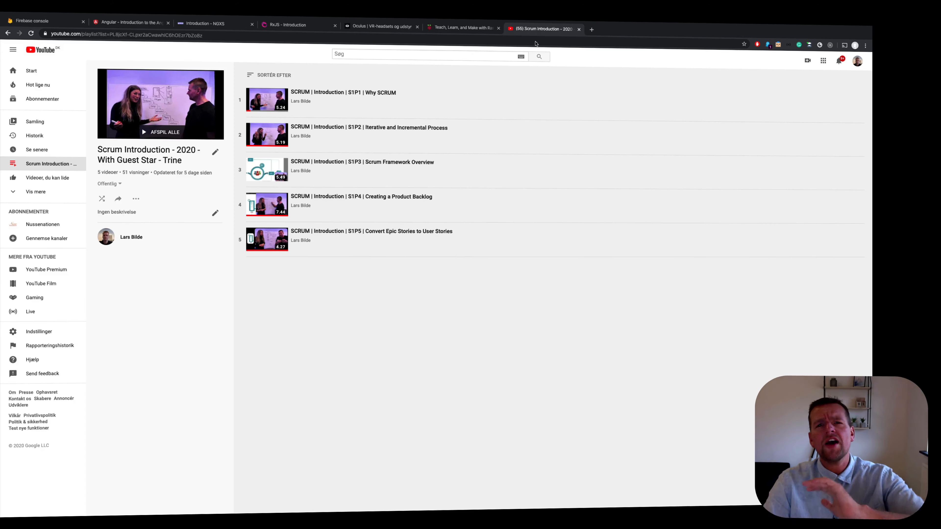
pyautogui.moveTo(518, 99)
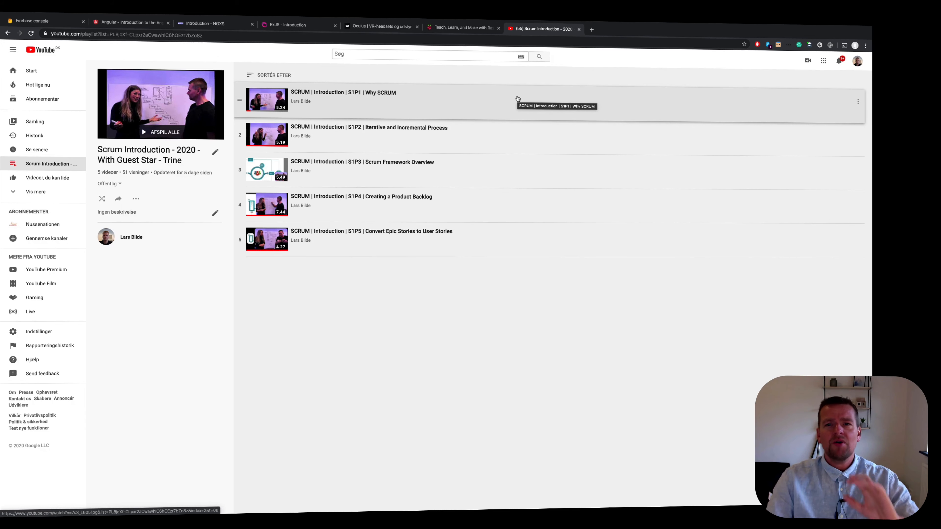
pyautogui.moveTo(474, 28)
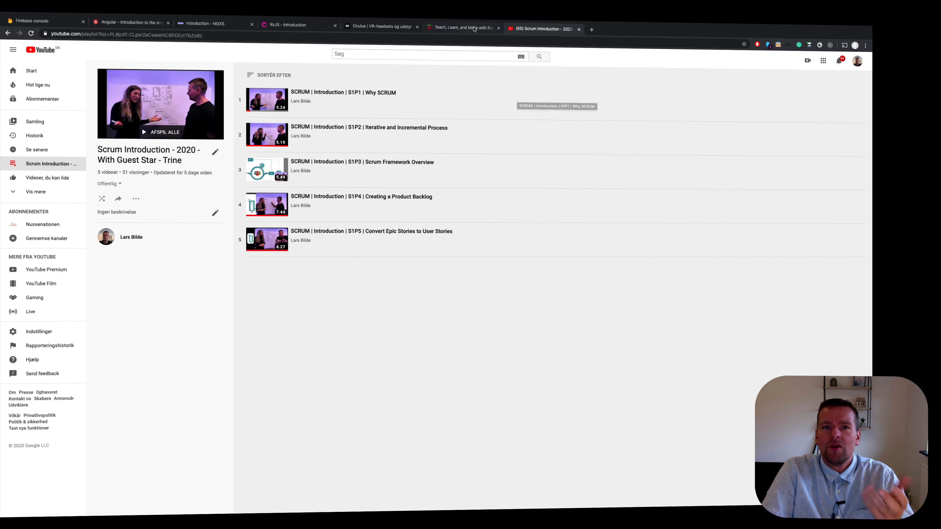
pyautogui.click(461, 28)
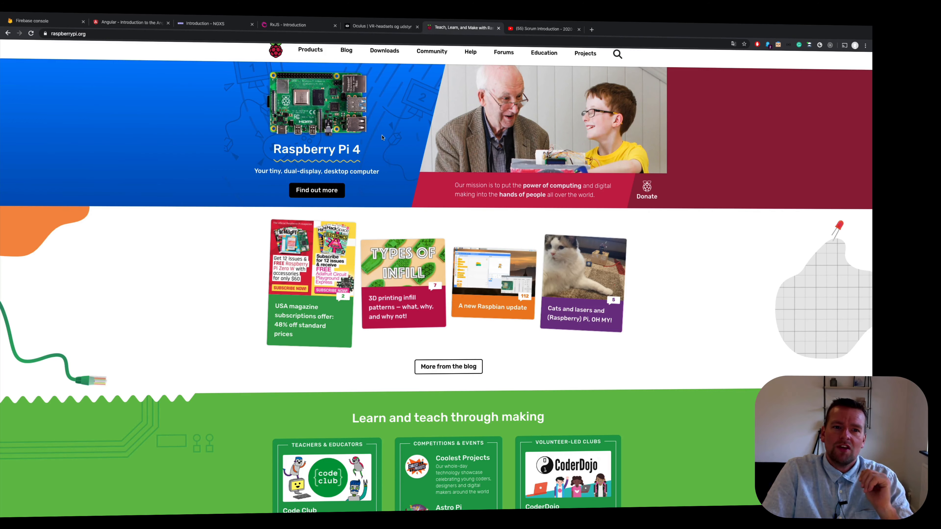
pyautogui.moveTo(823, 253)
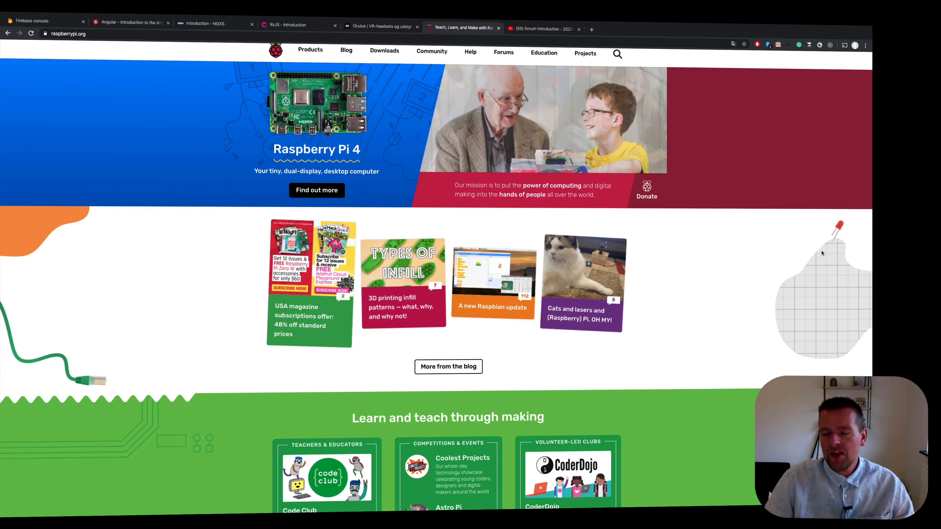
pyautogui.moveTo(827, 266)
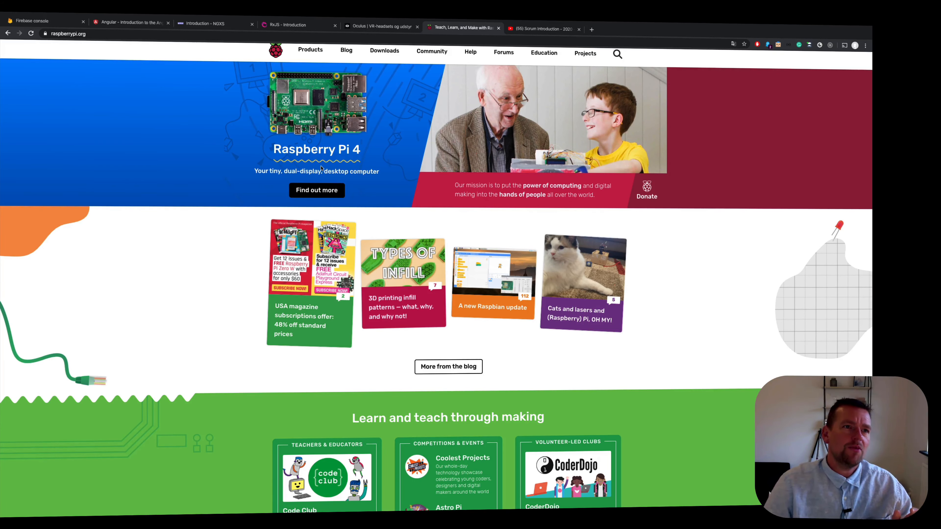
# Return to the Firebase project-naming step showing the-hairdresser-salon
pyautogui.click(42, 21)
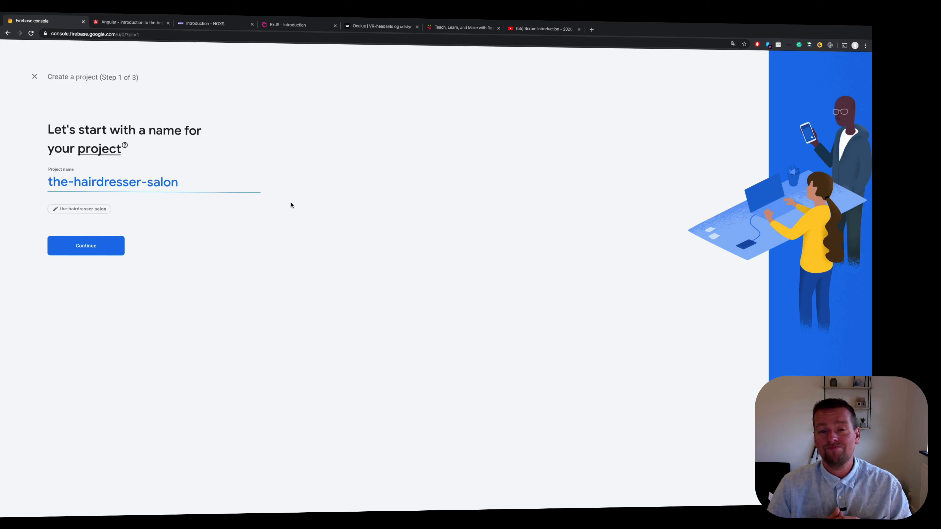
pyautogui.moveTo(306, 201)
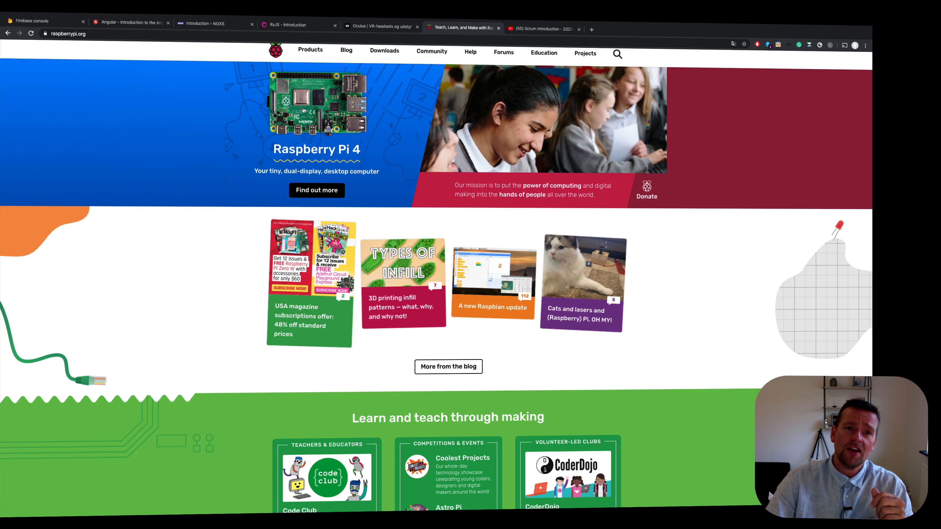
pyautogui.click(43, 22)
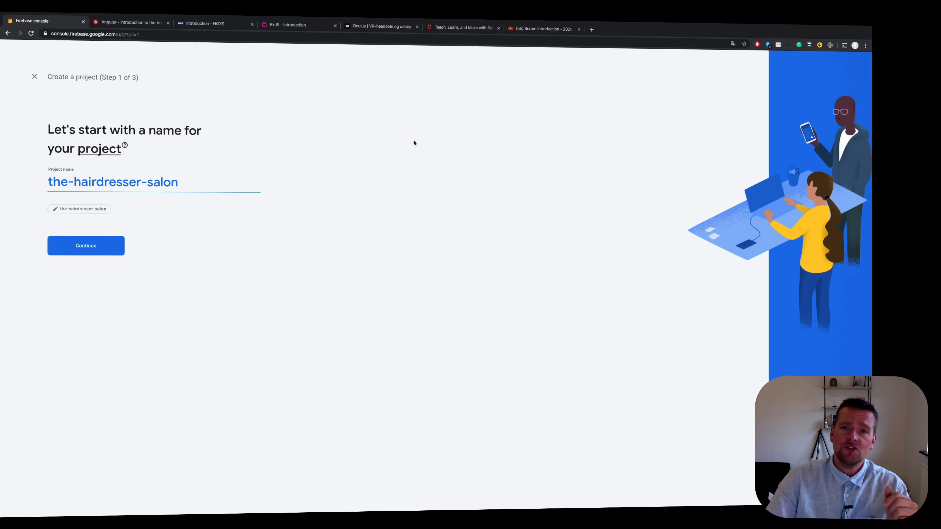